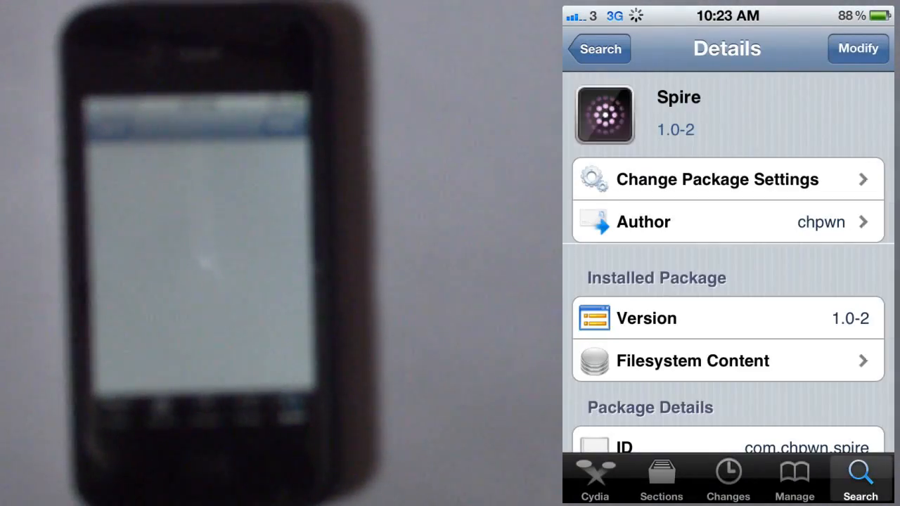
Install the Spire tweak version 1.0-2 from its Cydia Details page.
left_click(598, 48)
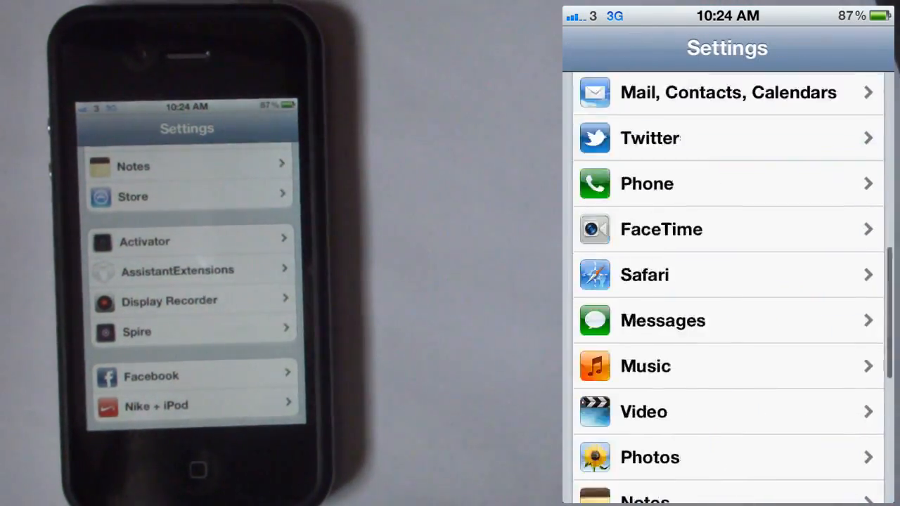
Scroll the Settings list past Notes and Store to reveal Spire's entry.
scroll("down", 3)
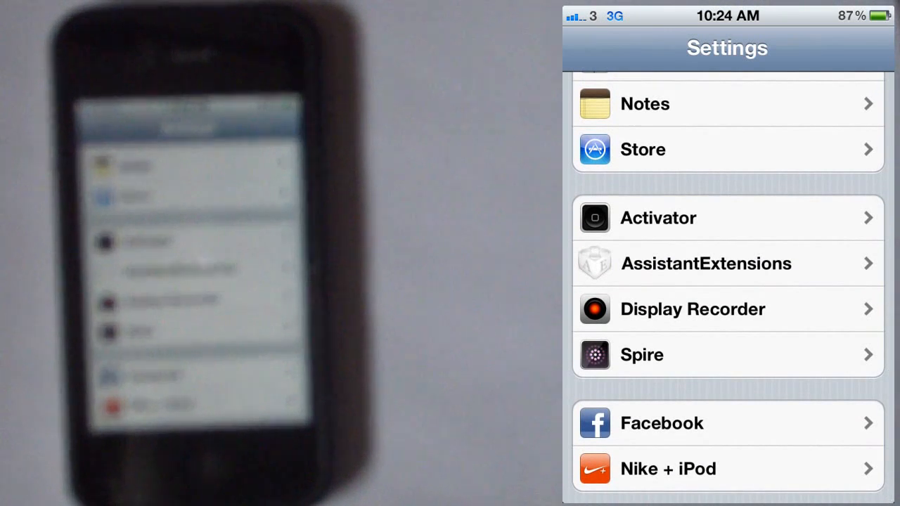